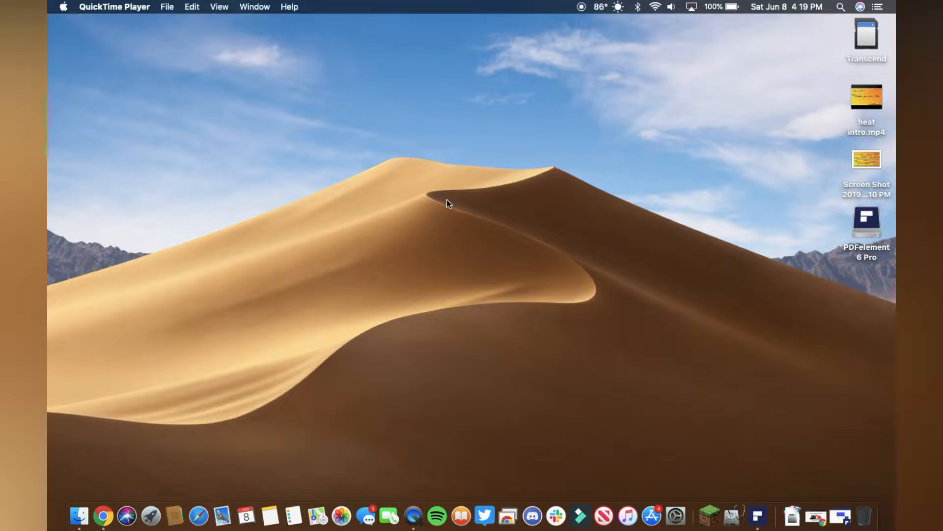
{"action": "mouse_move", "coordinate": [412, 313]}
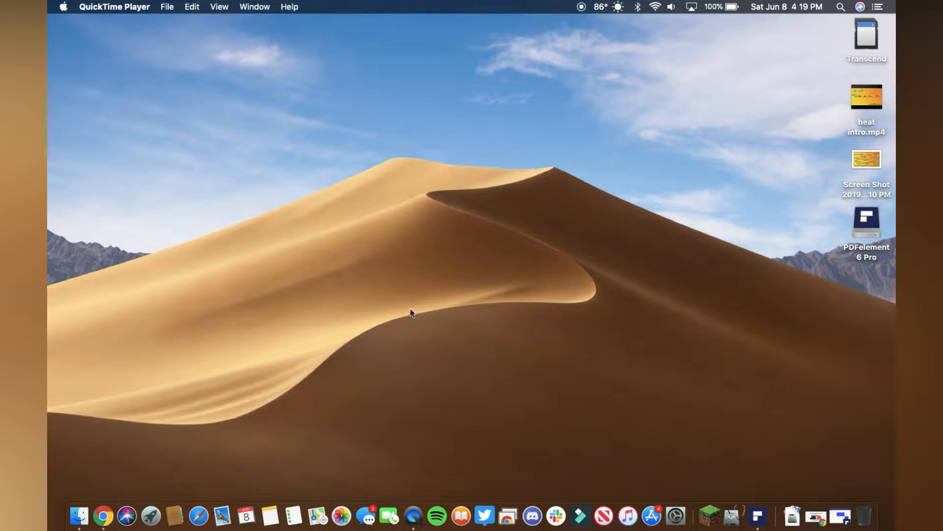
{"action": "mouse_move", "coordinate": [480, 293]}
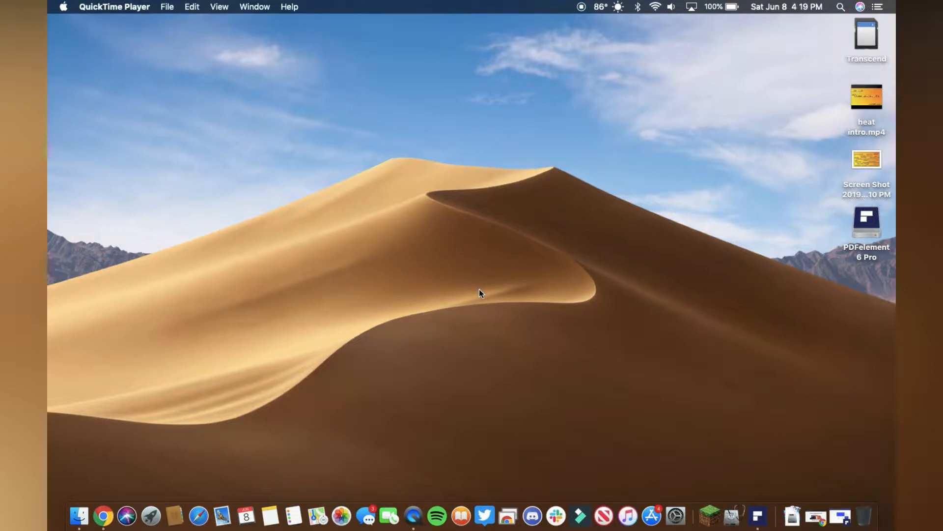
{"action": "mouse_move", "coordinate": [760, 441]}
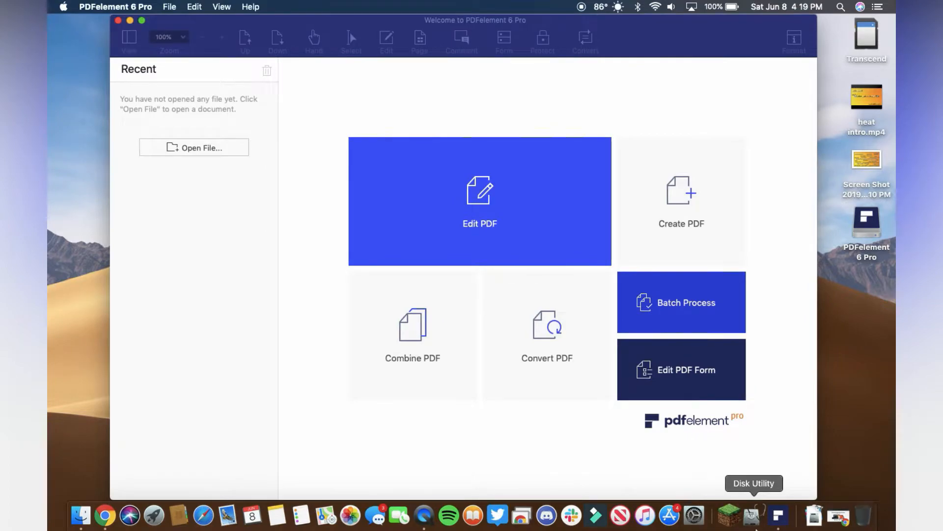
{"action": "mouse_move", "coordinate": [581, 230]}
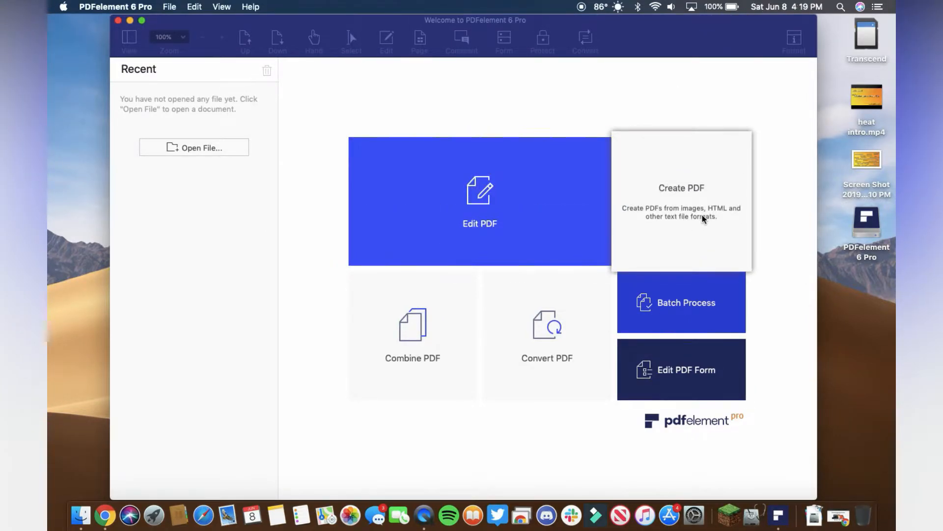
{"action": "mouse_move", "coordinate": [695, 217]}
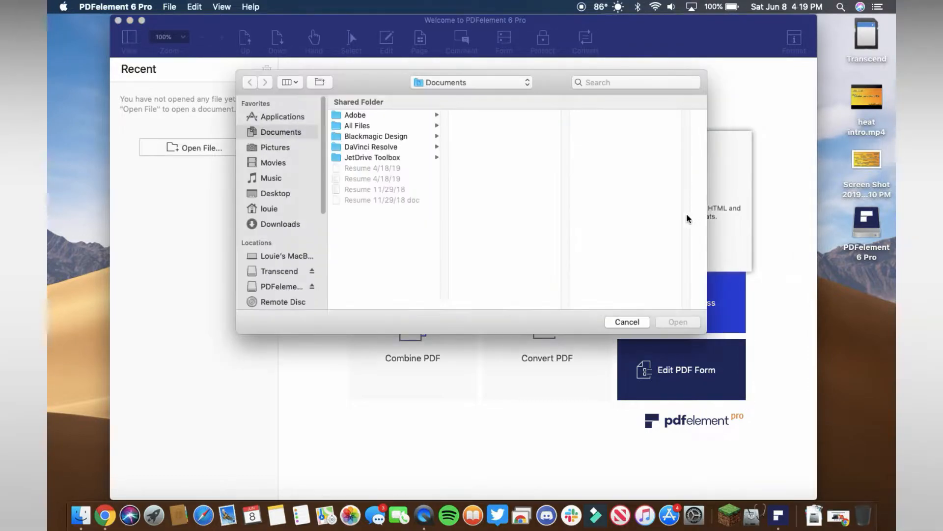
{"action": "mouse_move", "coordinate": [657, 314]}
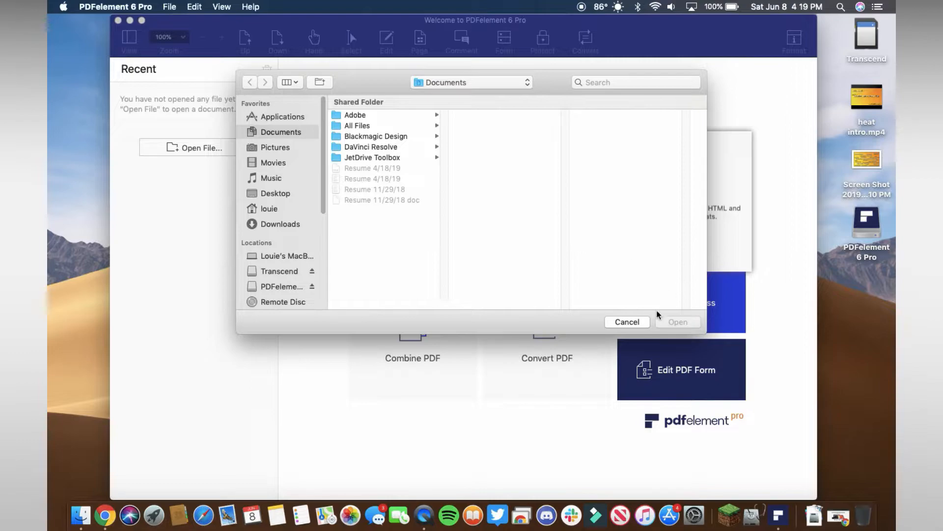
Step: Show the Downloads folder in the Create PDF dialog to preview ios-13-logo.jpg
{"action": "left_click", "coordinate": [627, 322]}
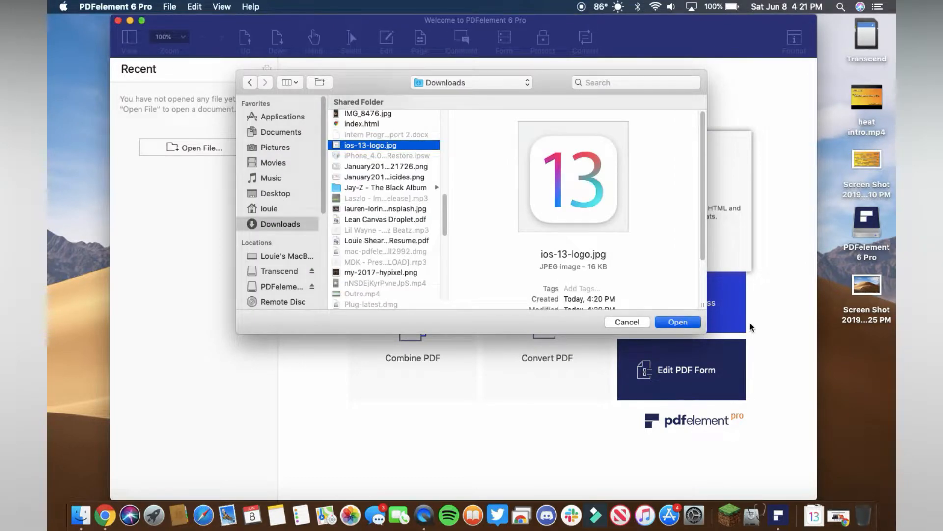
Step: Create ios-13-logo.pdf, dismiss the OCR banner, and add the headline 'iOS 13 is out now, here's how to download!'
{"action": "left_click", "coordinate": [677, 321]}
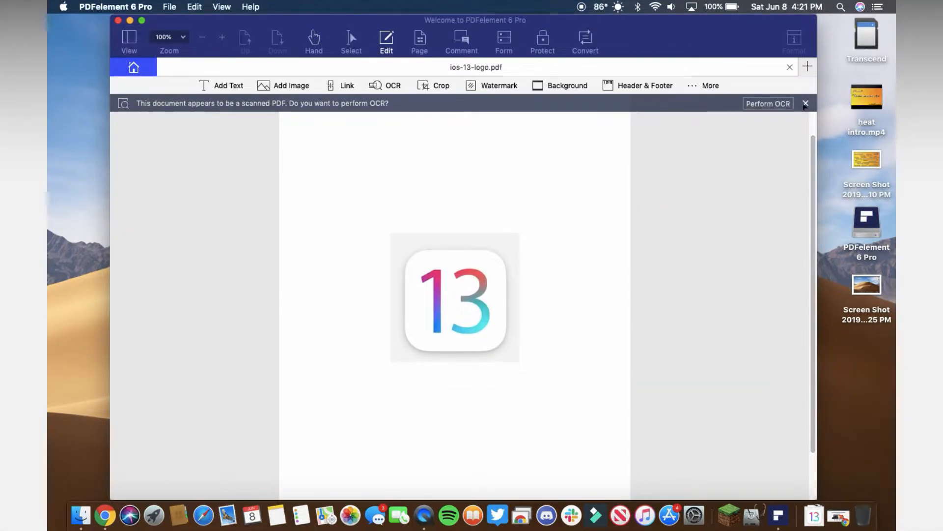
{"action": "left_click", "coordinate": [806, 103]}
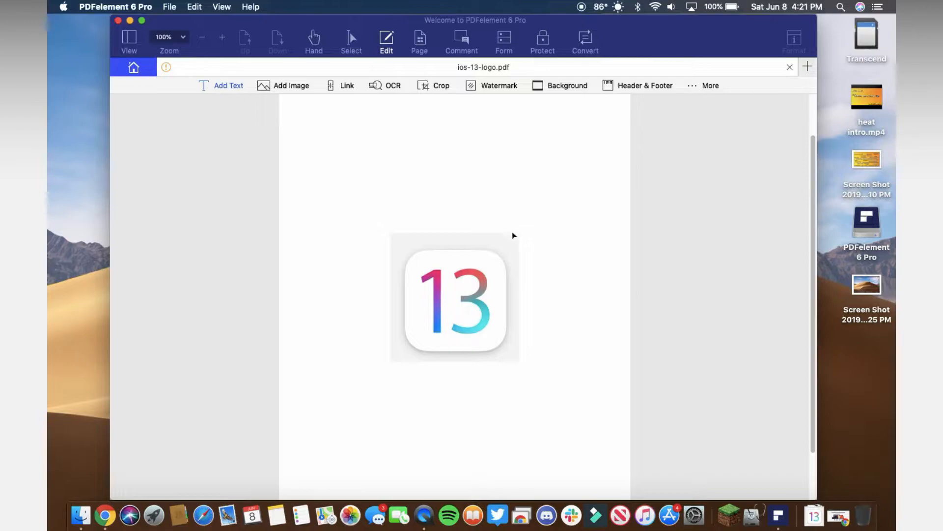
{"action": "left_click", "coordinate": [793, 40]}
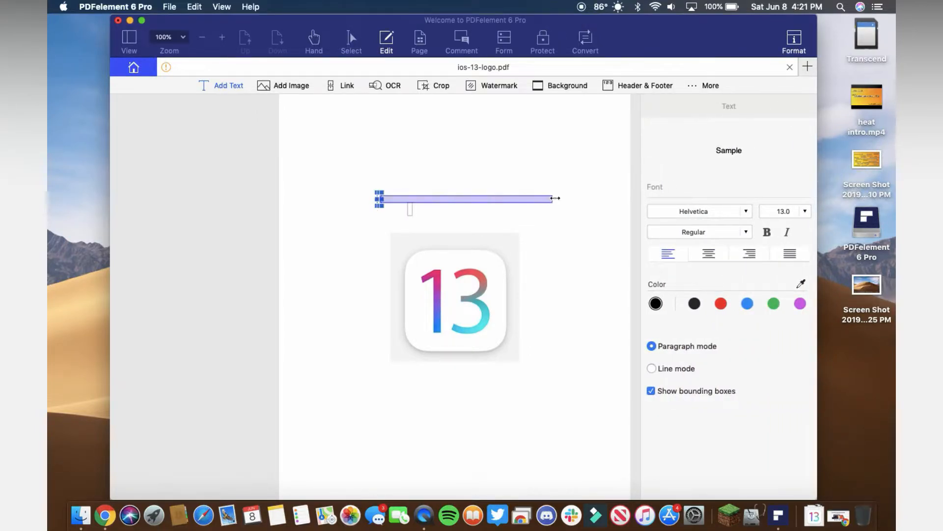
{"action": "type", "text": "iOS 13 is out now, here's how to download!"}
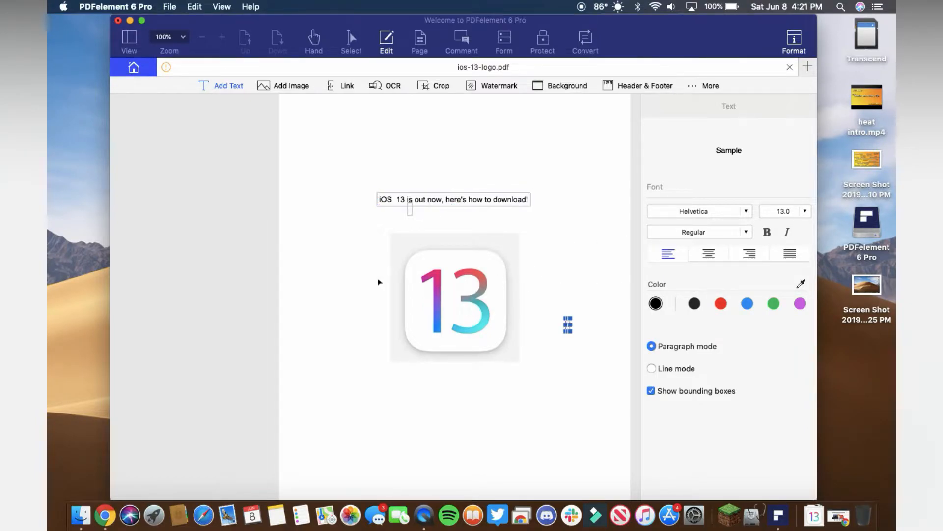
{"action": "mouse_move", "coordinate": [563, 317]}
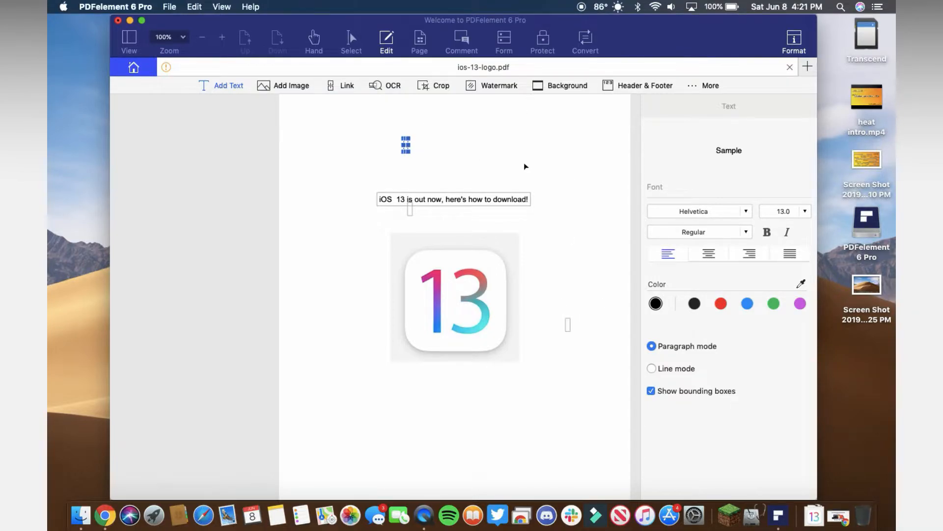
{"action": "mouse_move", "coordinate": [674, 141]}
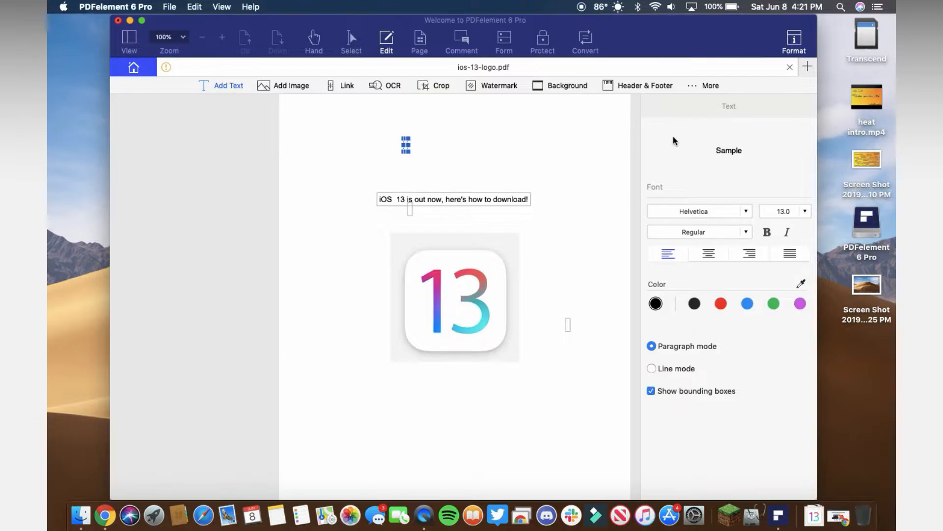
{"action": "mouse_move", "coordinate": [340, 73]}
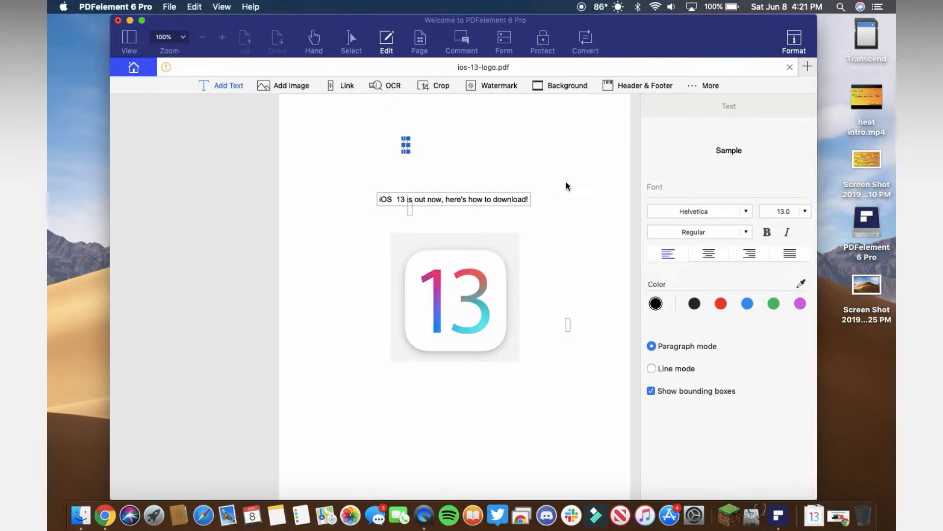
{"action": "mouse_move", "coordinate": [575, 121]}
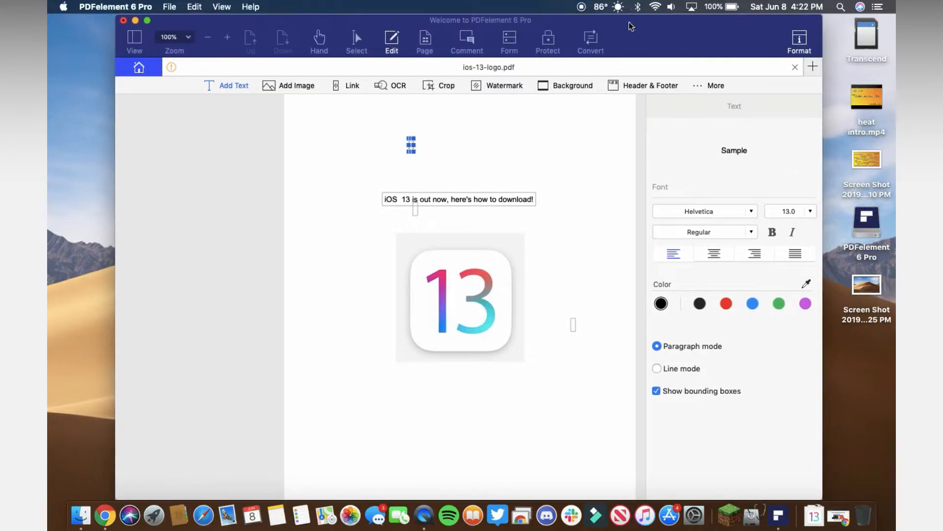
{"action": "mouse_move", "coordinate": [504, 120]}
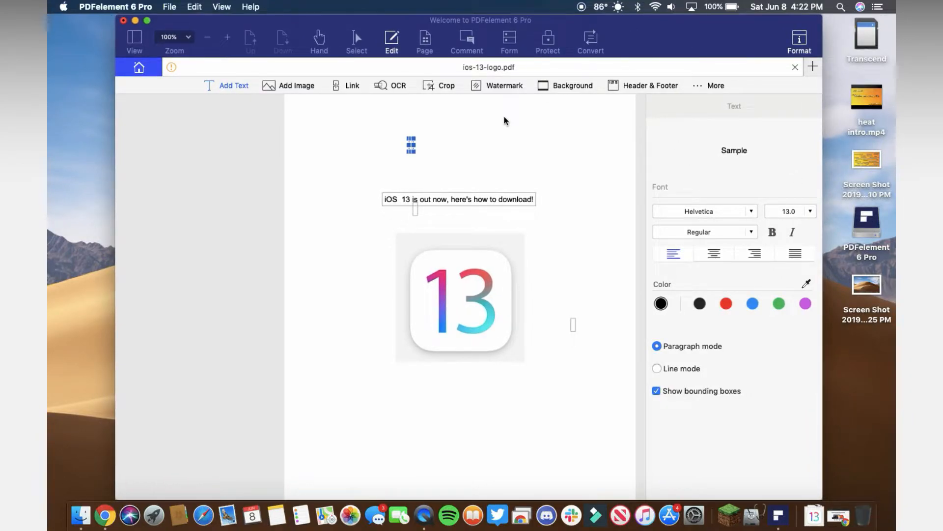
{"action": "mouse_move", "coordinate": [639, 345]}
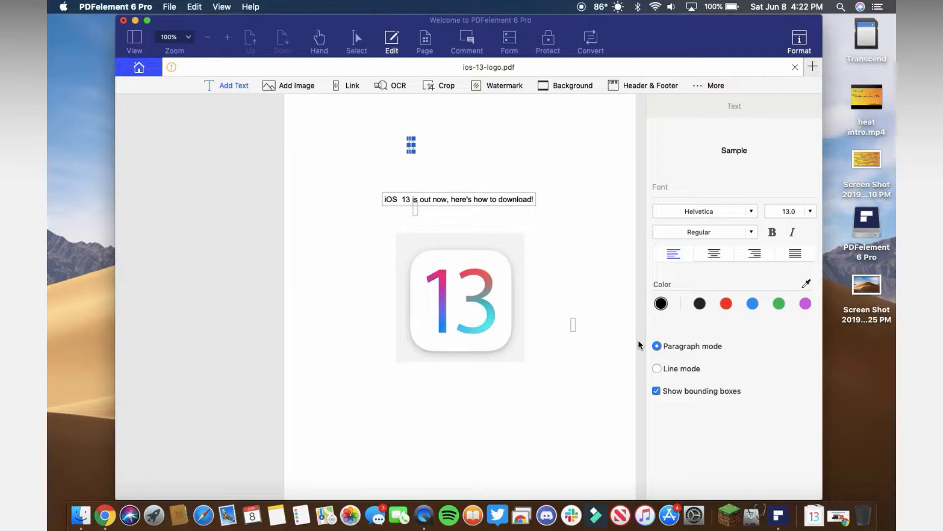
{"action": "mouse_move", "coordinate": [174, 68]}
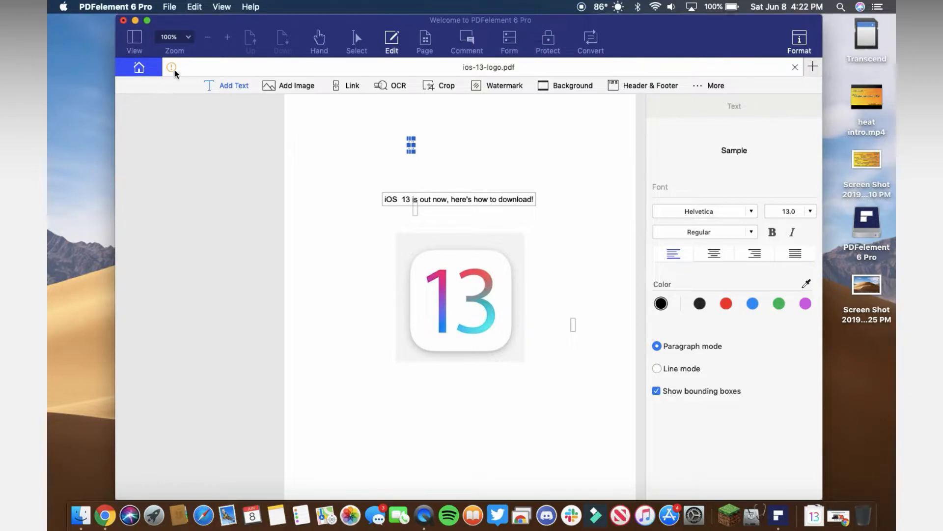
Step: Revisit the ios-13-logo.pdf tab from Home, then minimize PDFelement and switch to Chrome
{"action": "left_click", "coordinate": [139, 67]}
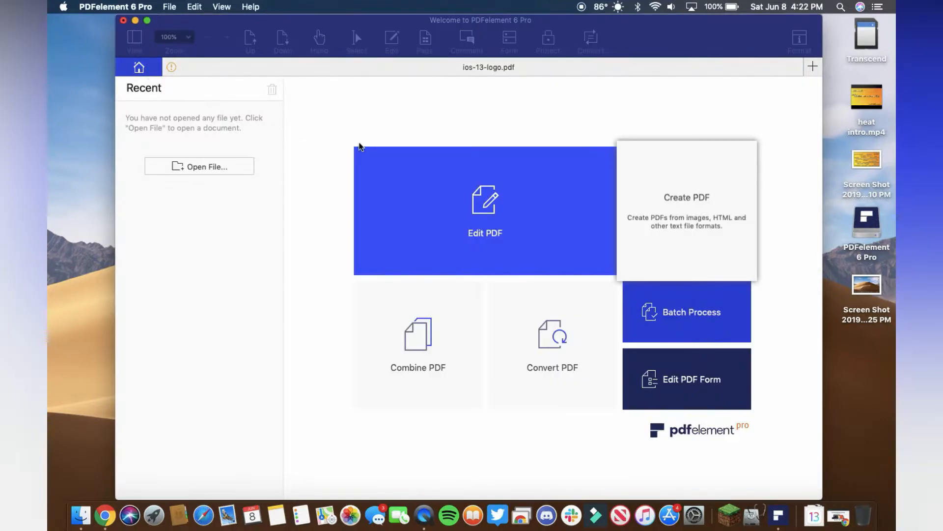
{"action": "left_click", "coordinate": [485, 211]}
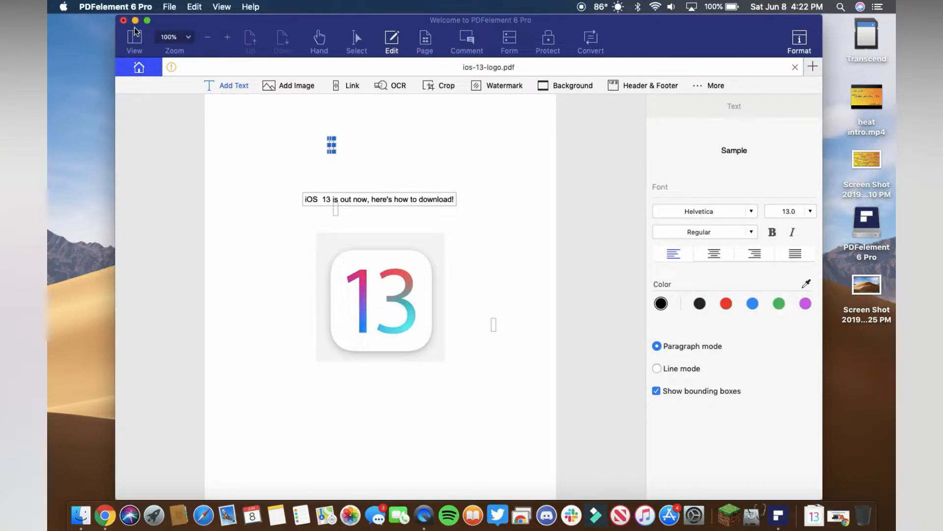
{"action": "mouse_move", "coordinate": [135, 21]}
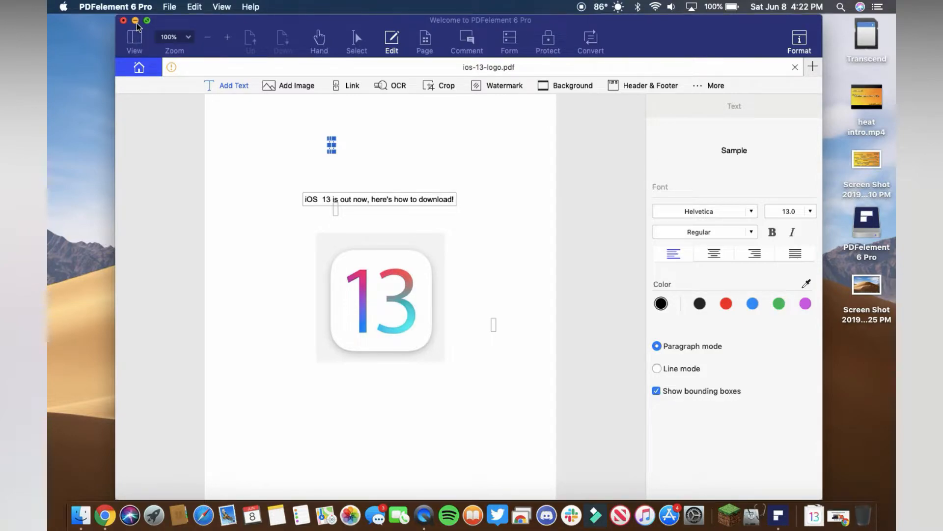
{"action": "left_click", "coordinate": [136, 20]}
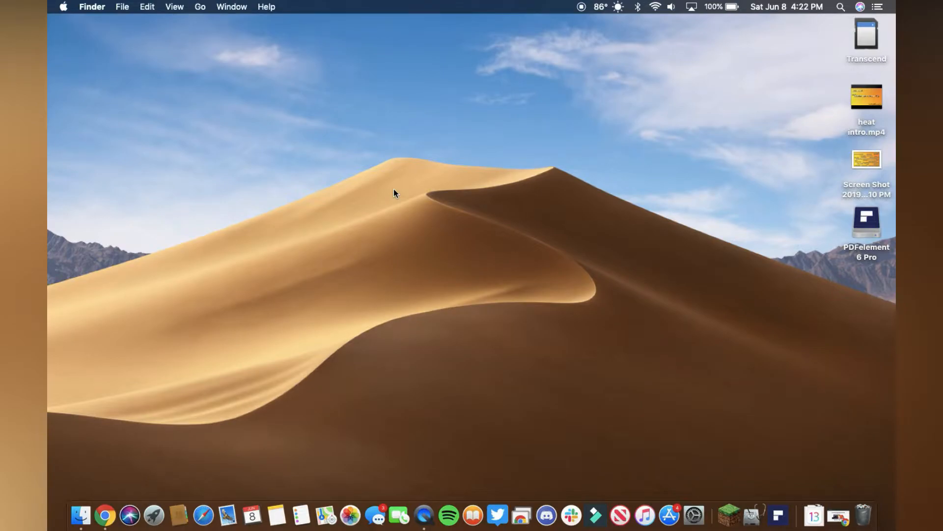
{"action": "mouse_move", "coordinate": [80, 514]}
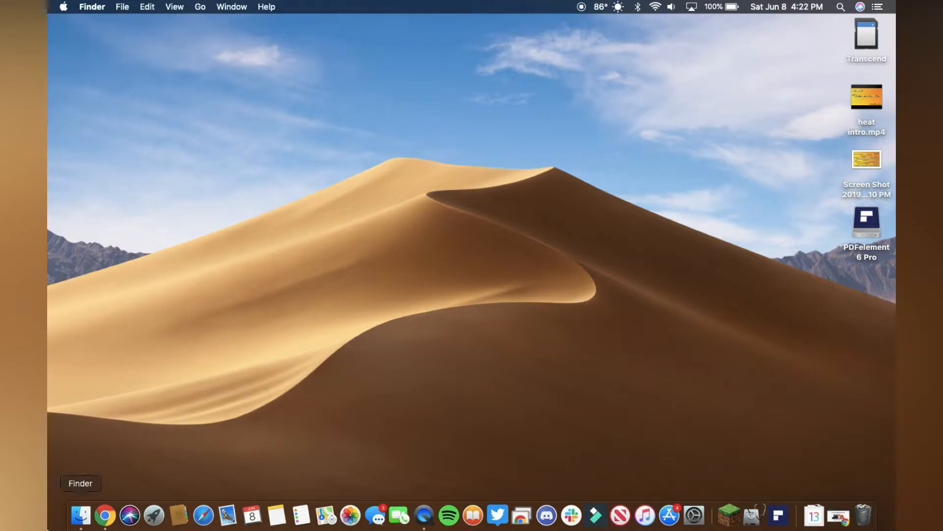
{"action": "left_click", "coordinate": [104, 514]}
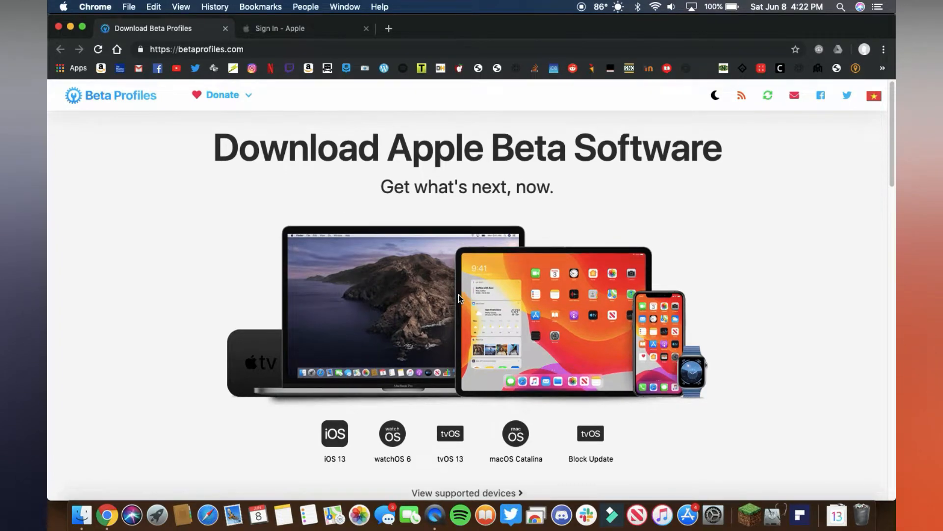
Step: Scroll Beta Profiles down to the iOS Downloads card offering the iOS 13 IPSW
{"action": "scroll", "scroll_direction": "down", "scroll_amount": 3}
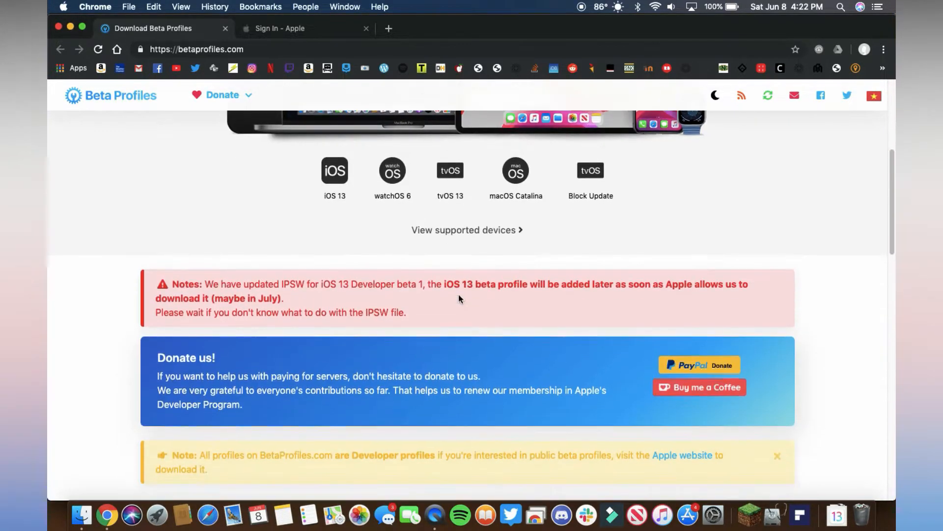
{"action": "scroll", "scroll_direction": "down", "scroll_amount": 3}
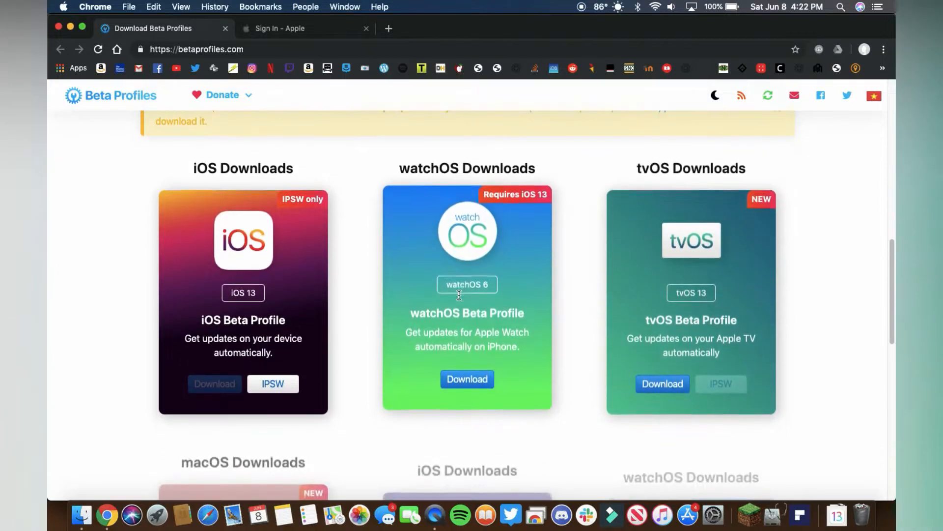
{"action": "scroll", "scroll_direction": "down", "scroll_amount": 3}
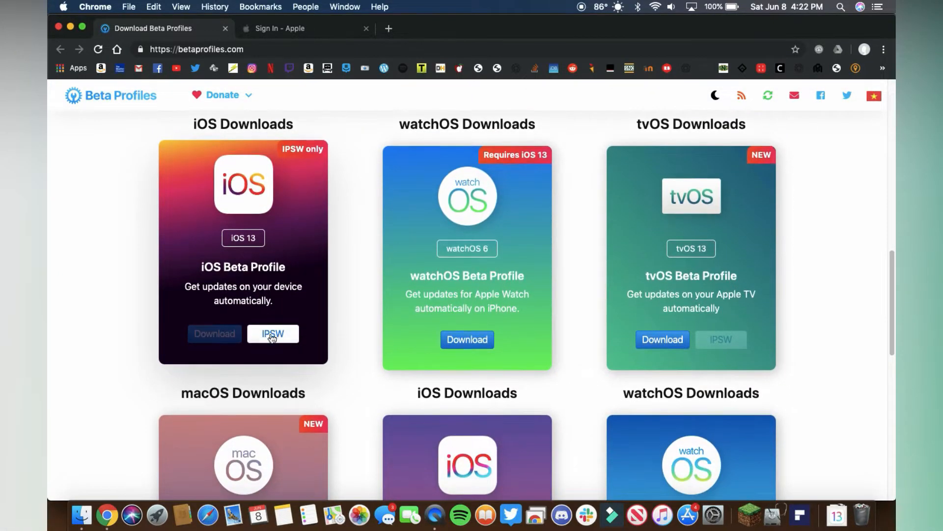
{"action": "mouse_move", "coordinate": [201, 315]}
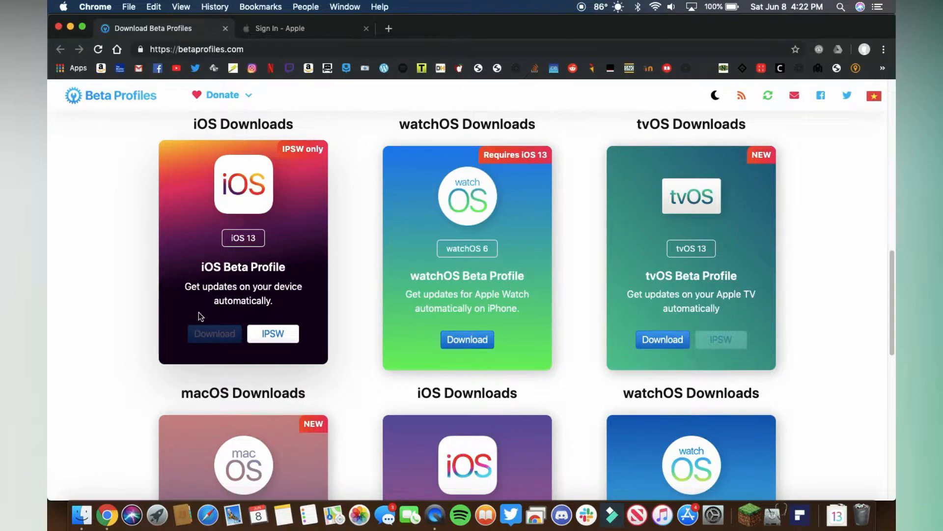
{"action": "mouse_move", "coordinate": [273, 333]}
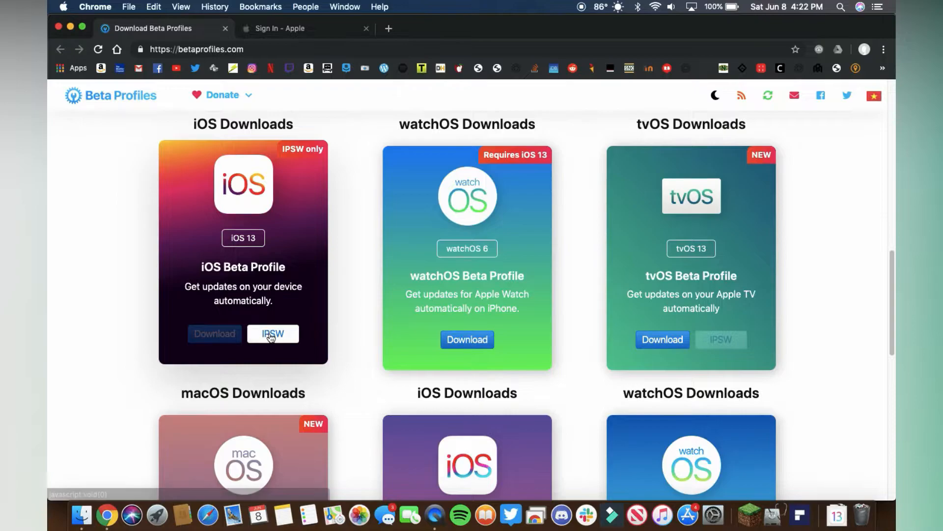
Step: Open and browse the iOS 13 Dev beta 1 iPhone firmware list, then close it
{"action": "left_click", "coordinate": [273, 334]}
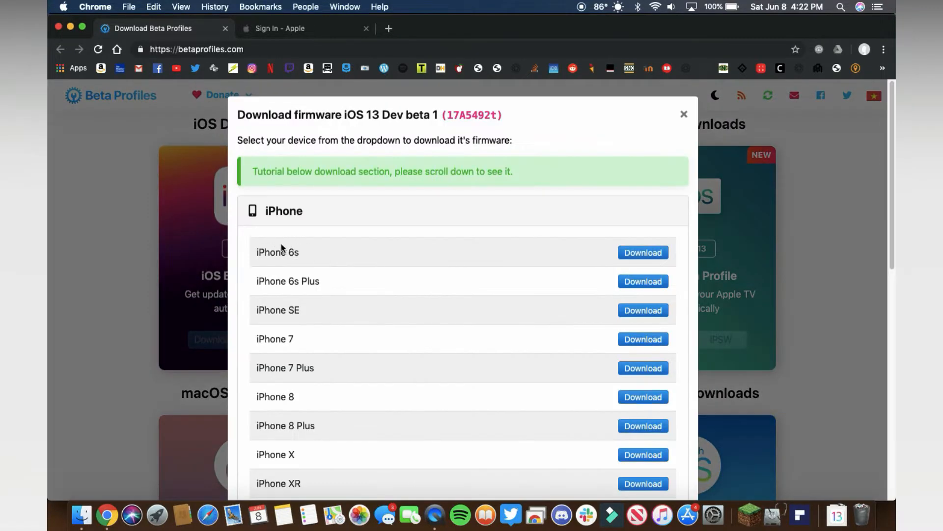
{"action": "scroll", "scroll_direction": "down", "scroll_amount": 3}
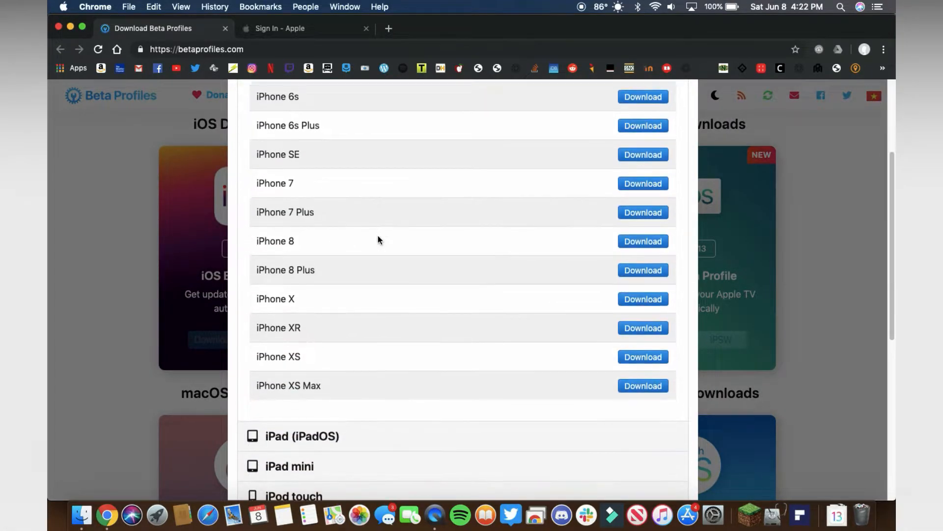
{"action": "scroll", "scroll_direction": "up", "scroll_amount": 3}
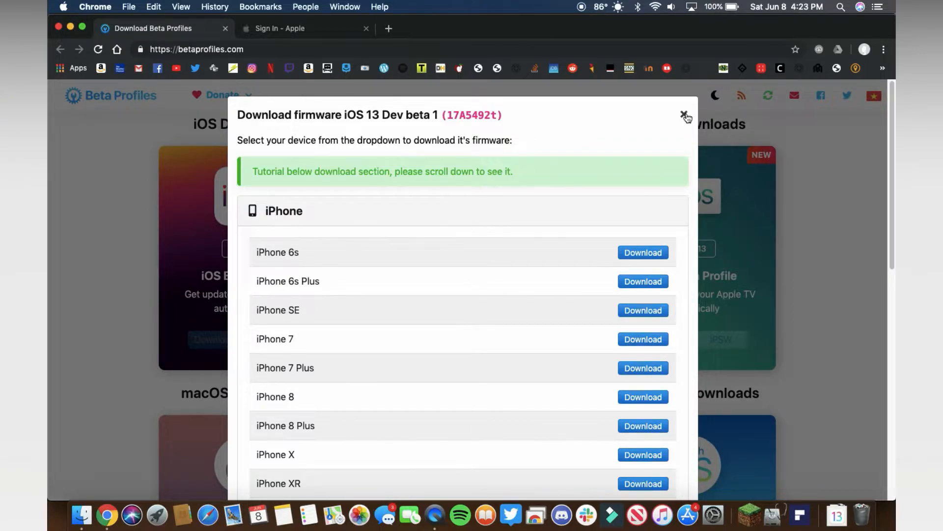
{"action": "left_click", "coordinate": [684, 115]}
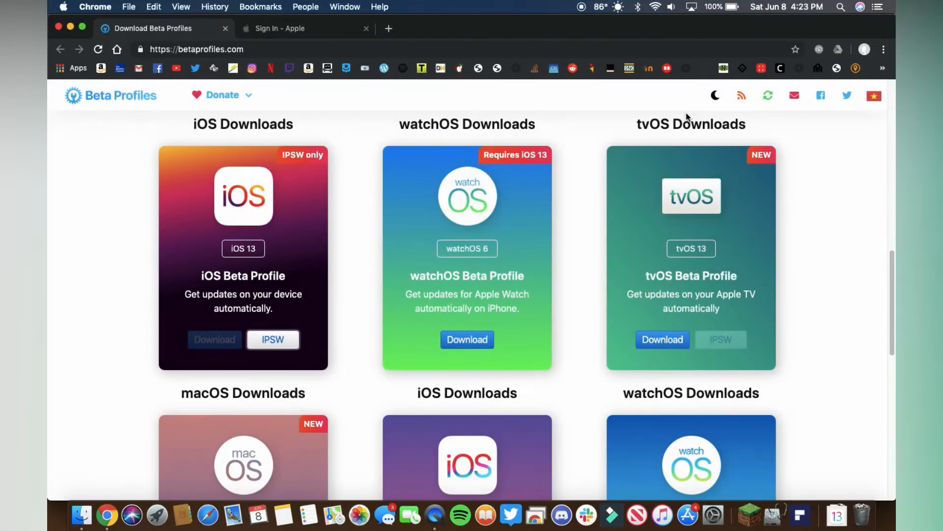
{"action": "mouse_move", "coordinate": [574, 92]}
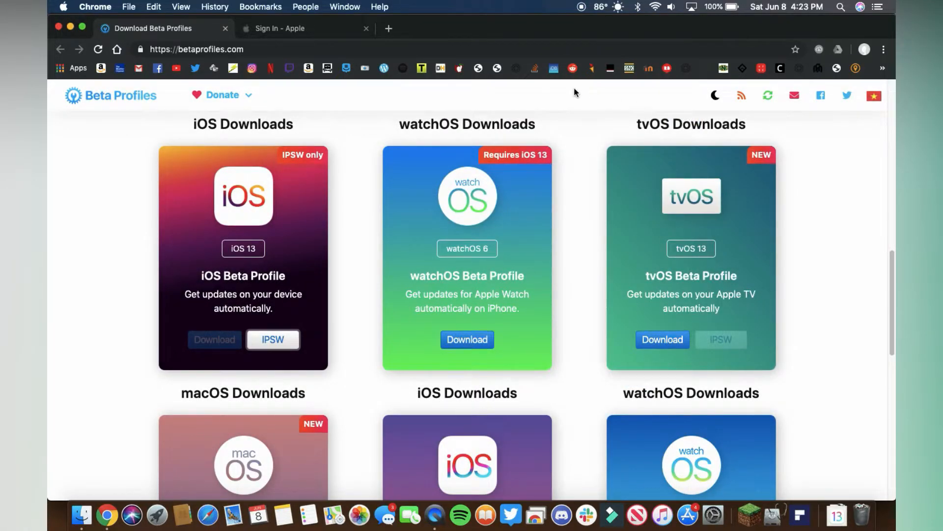
Step: Scroll the Beta Profiles download cards, then switch to the 'Sign In – Apple' tab
{"action": "scroll", "scroll_direction": "up", "scroll_amount": 3}
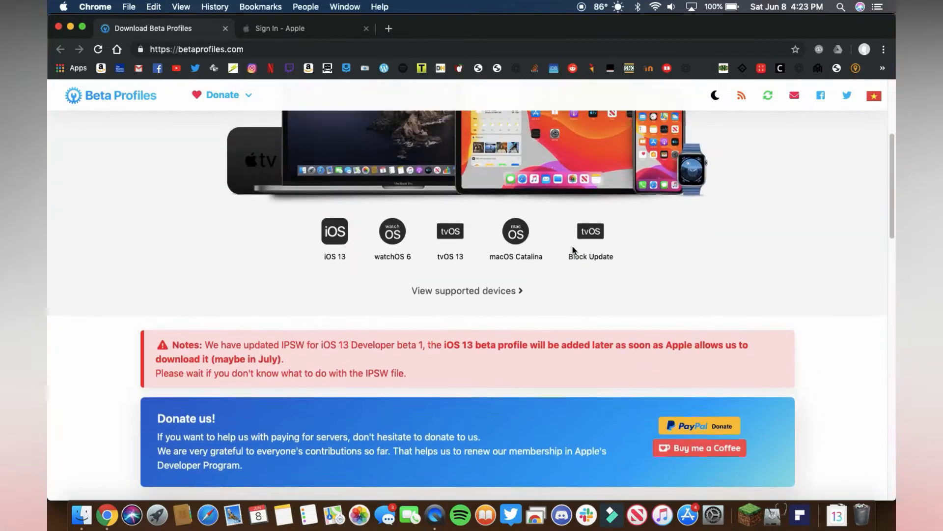
{"action": "scroll", "scroll_direction": "down", "scroll_amount": 3}
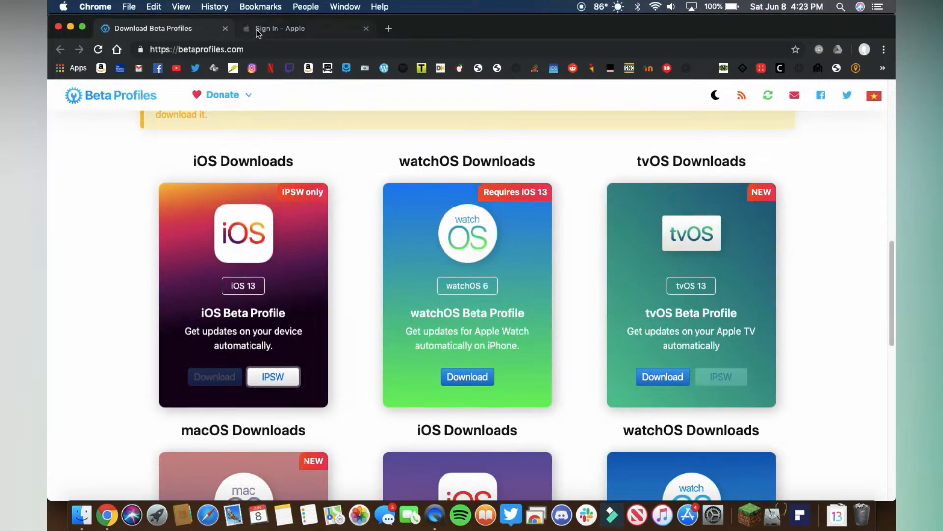
{"action": "left_click", "coordinate": [279, 29]}
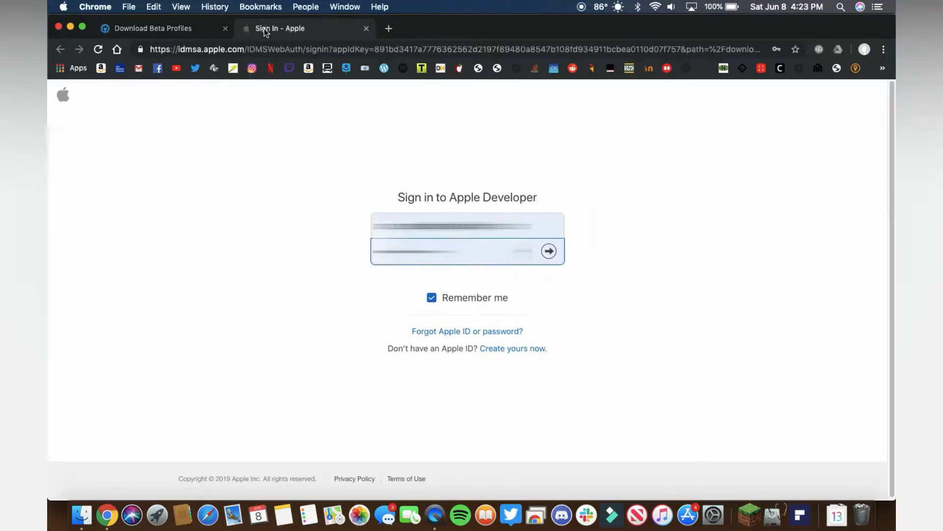
Step: Submit the Apple Developer sign-in and start the Xcode 11 beta download
{"action": "left_click", "coordinate": [548, 251]}
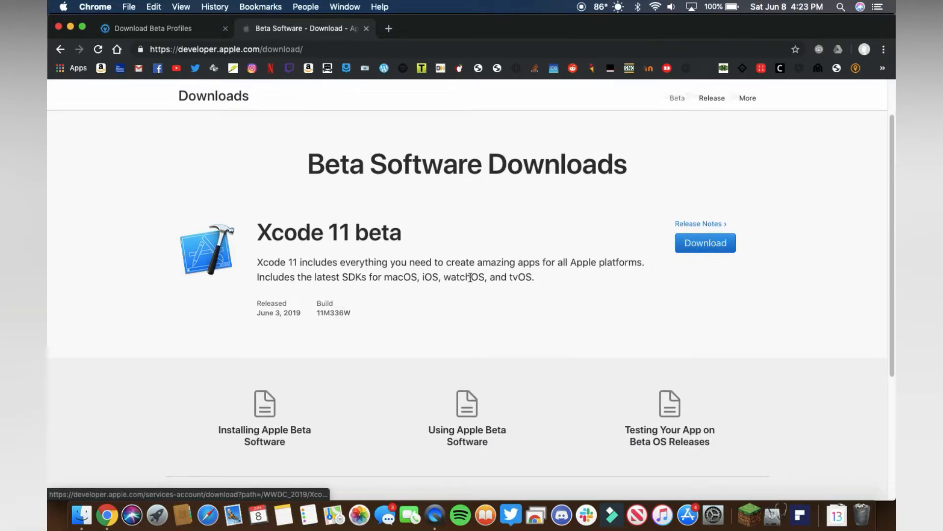
{"action": "double_click", "coordinate": [328, 232]}
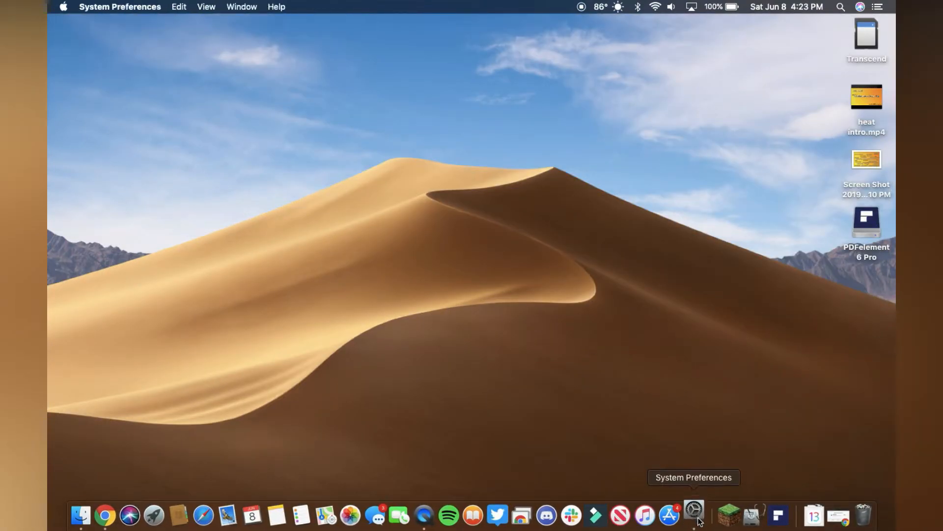
Step: Confirm in Software Update that macOS Mojave 10.14.5 is current, then close System Preferences
{"action": "left_click", "coordinate": [693, 515]}
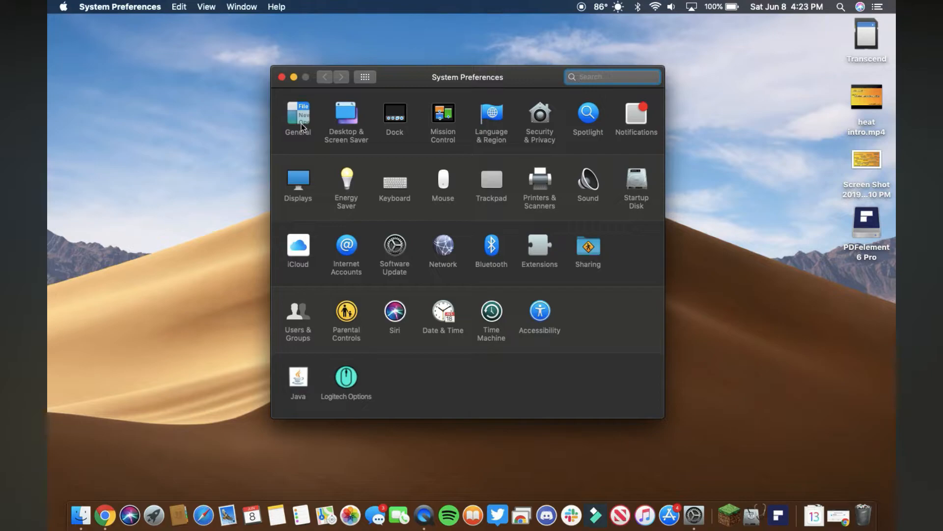
{"action": "mouse_move", "coordinate": [397, 248]}
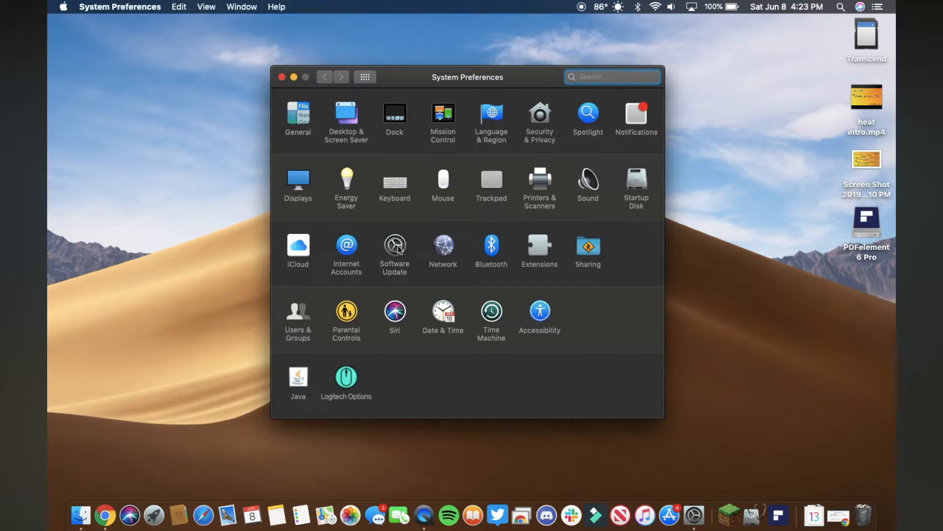
{"action": "left_click", "coordinate": [394, 247]}
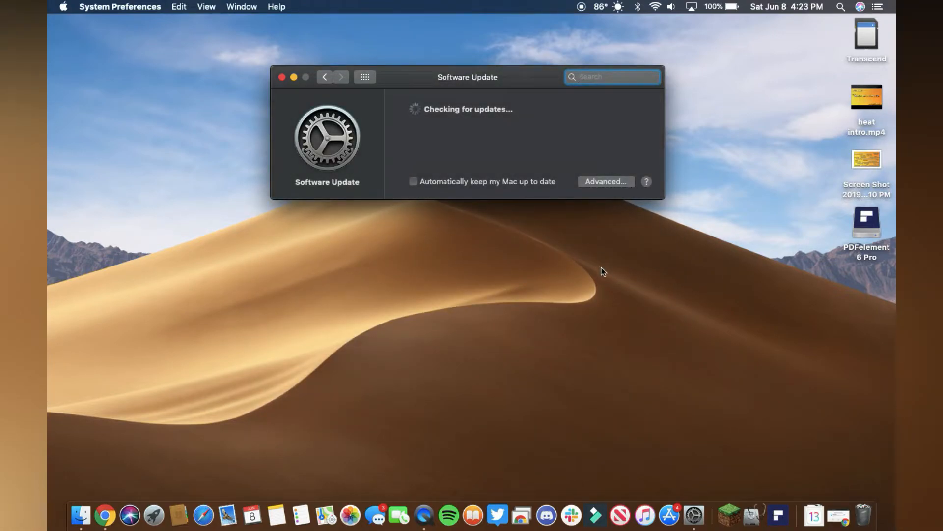
{"action": "mouse_move", "coordinate": [438, 151]}
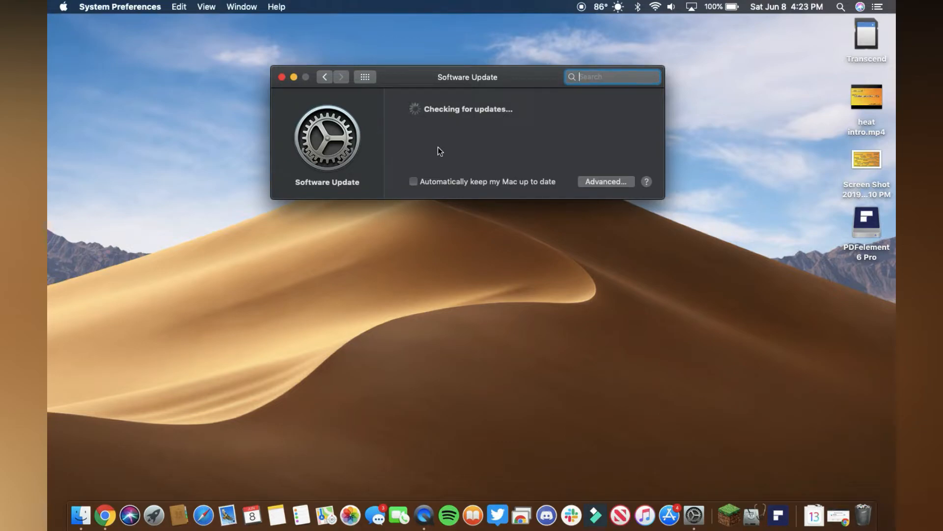
{"action": "mouse_move", "coordinate": [520, 167]}
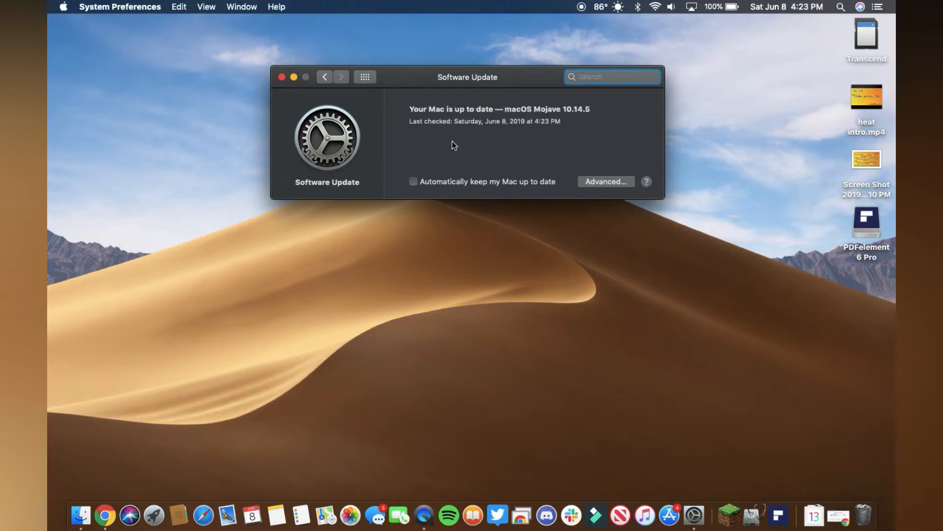
{"action": "mouse_move", "coordinate": [274, 116]}
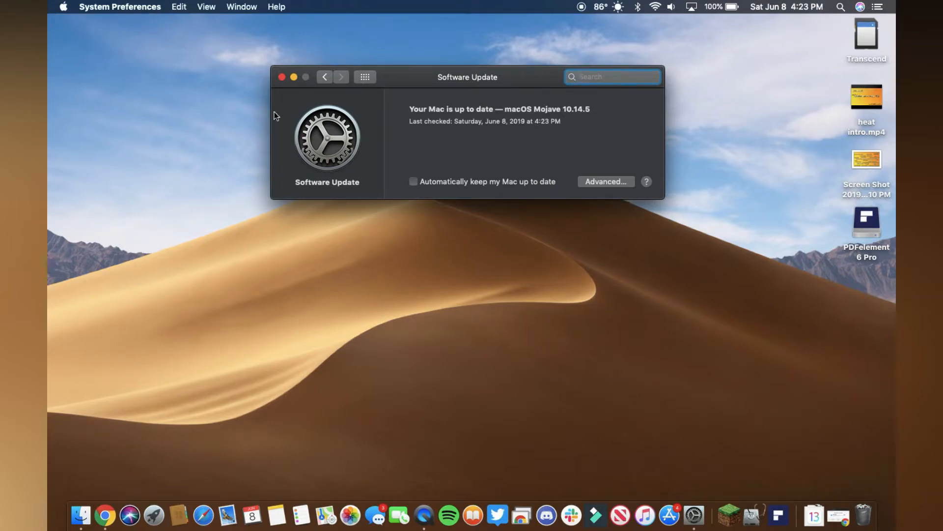
{"action": "left_click", "coordinate": [654, 379]}
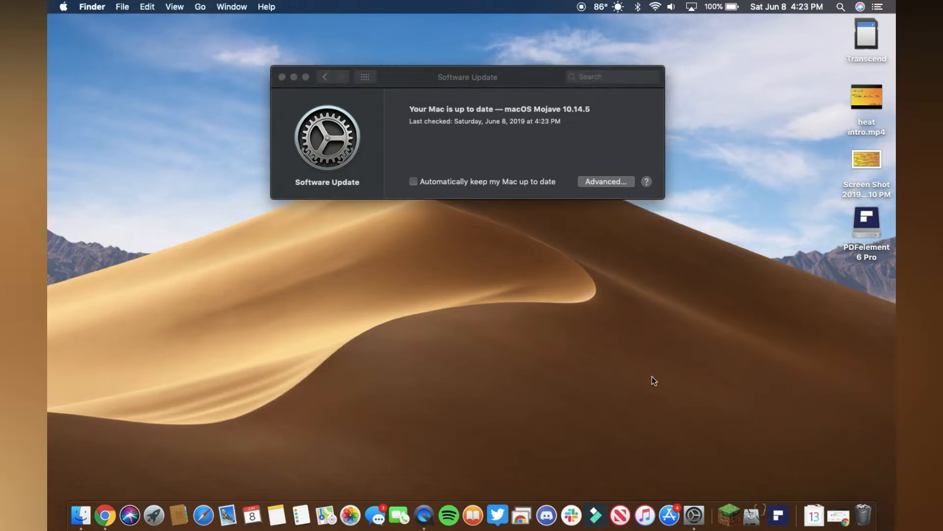
{"action": "mouse_move", "coordinate": [282, 77]}
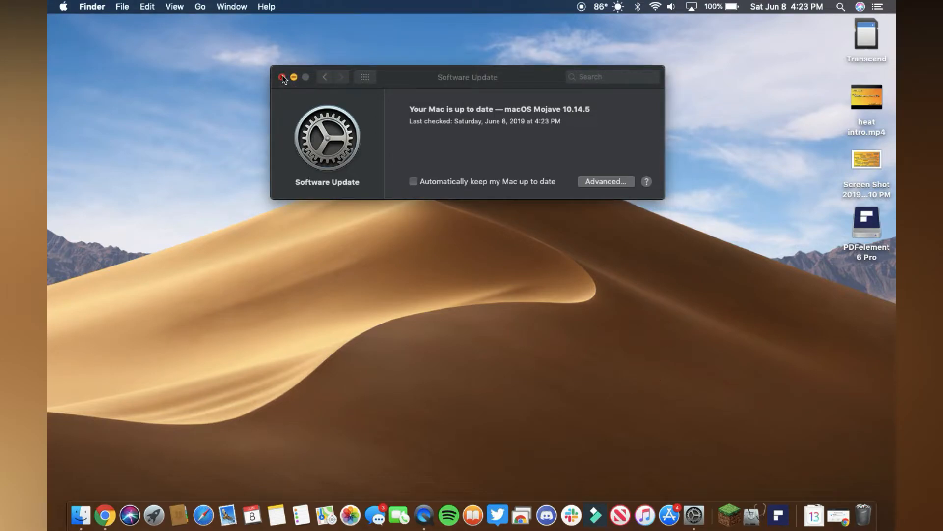
{"action": "left_click", "coordinate": [282, 77]}
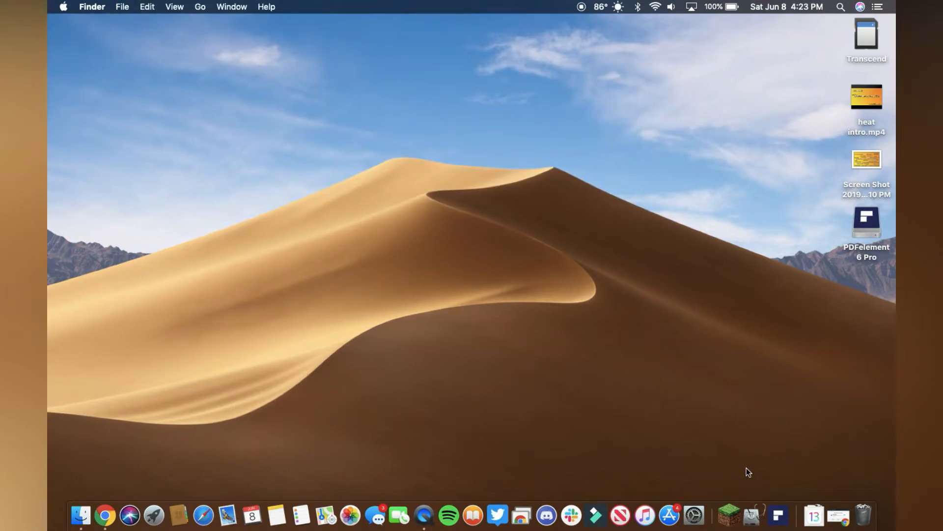
{"action": "left_click", "coordinate": [644, 514]}
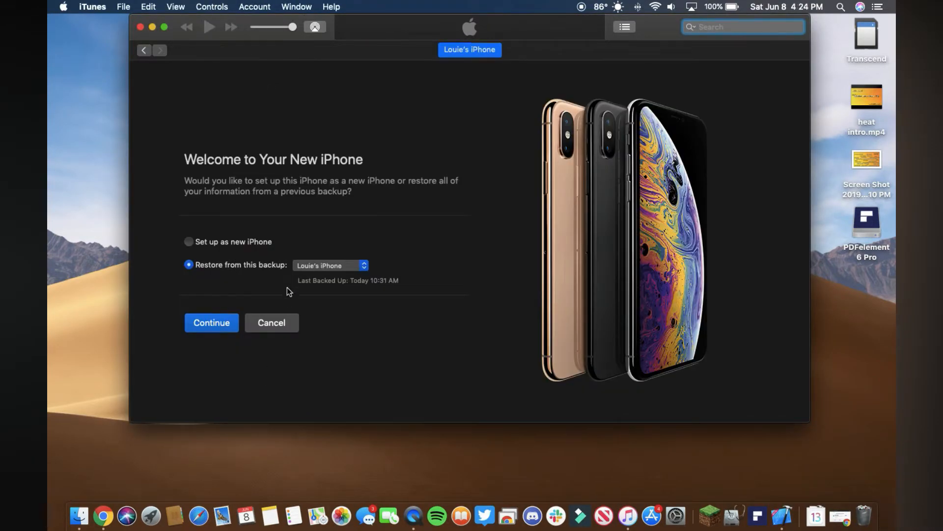
Step: Choose 'Set up as new iPhone' in iTunes and continue
{"action": "left_click", "coordinate": [188, 241]}
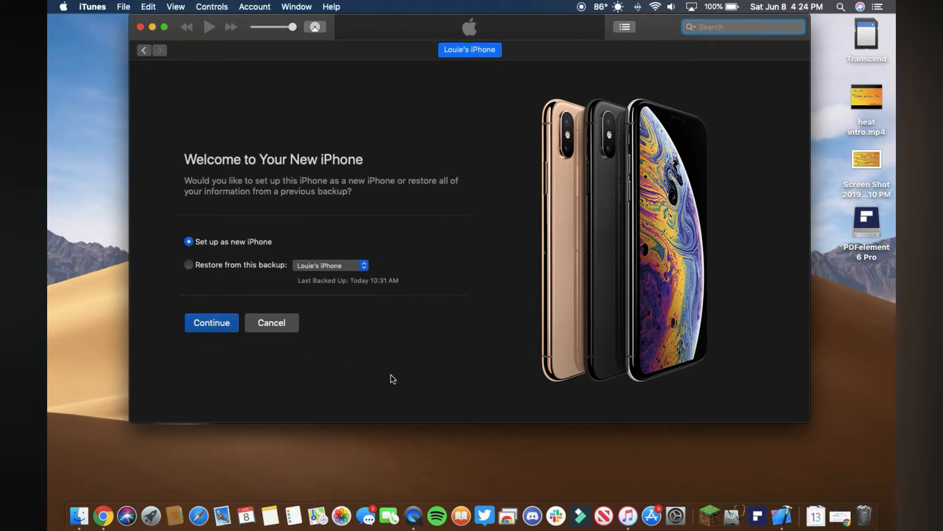
{"action": "left_click", "coordinate": [211, 323]}
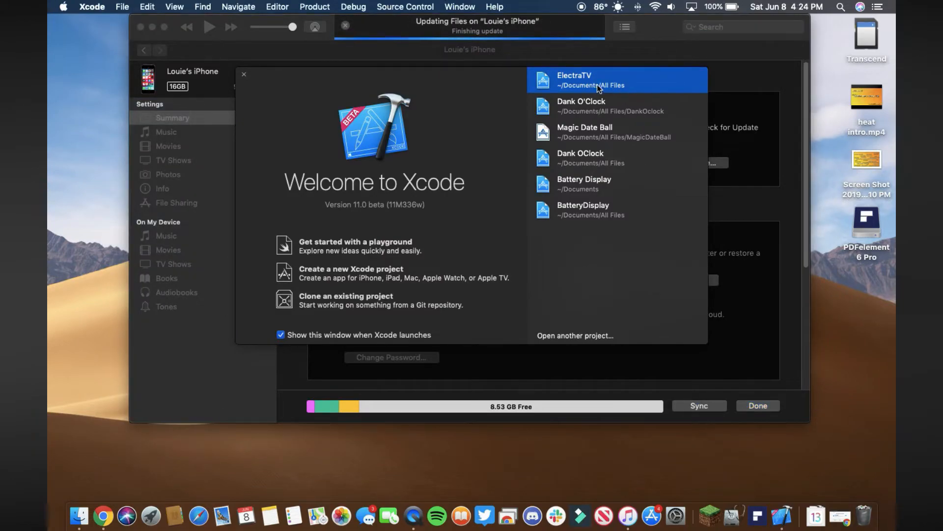
Step: Close the Welcome to Xcode window to reveal the iPhone SE summary on iOS 13.0
{"action": "left_click", "coordinate": [243, 75]}
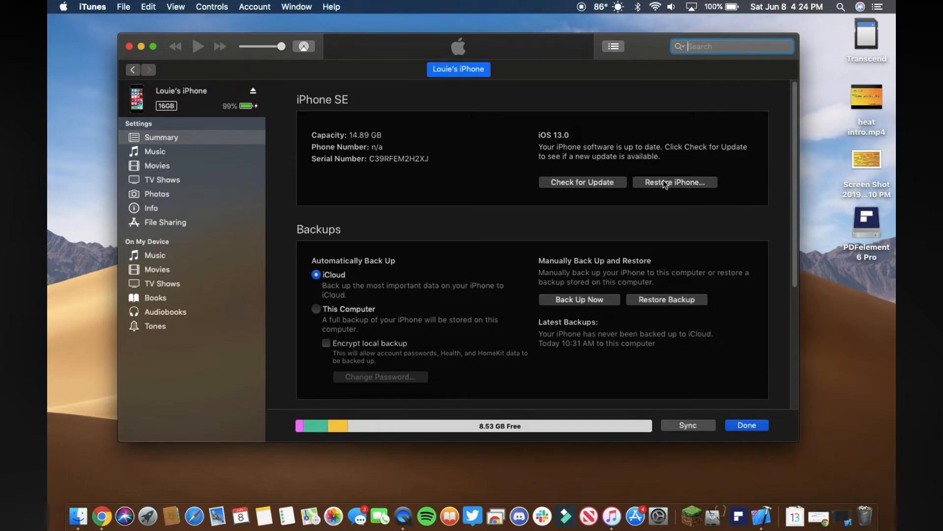
Step: Attempt the iPhone SE restore twice, dismissing the Find My iPhone warning each time
{"action": "left_click", "coordinate": [674, 182]}
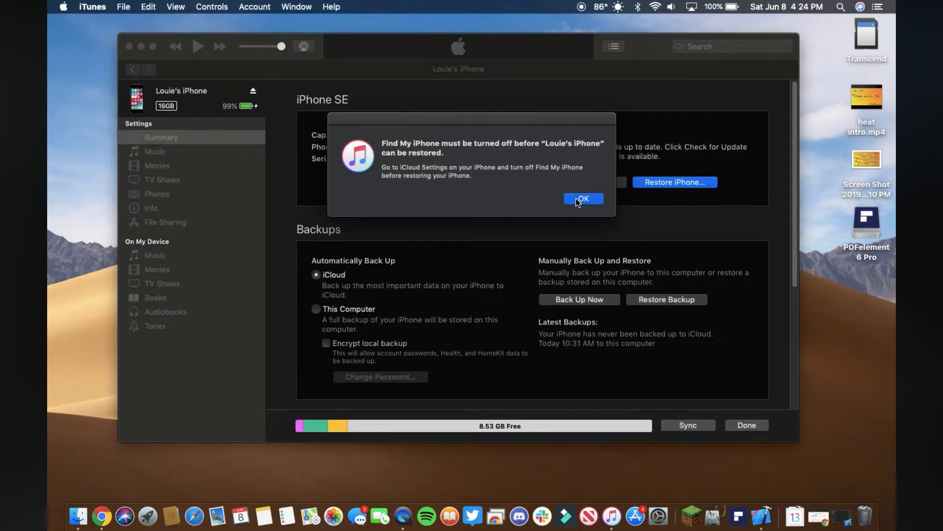
{"action": "left_click", "coordinate": [582, 199]}
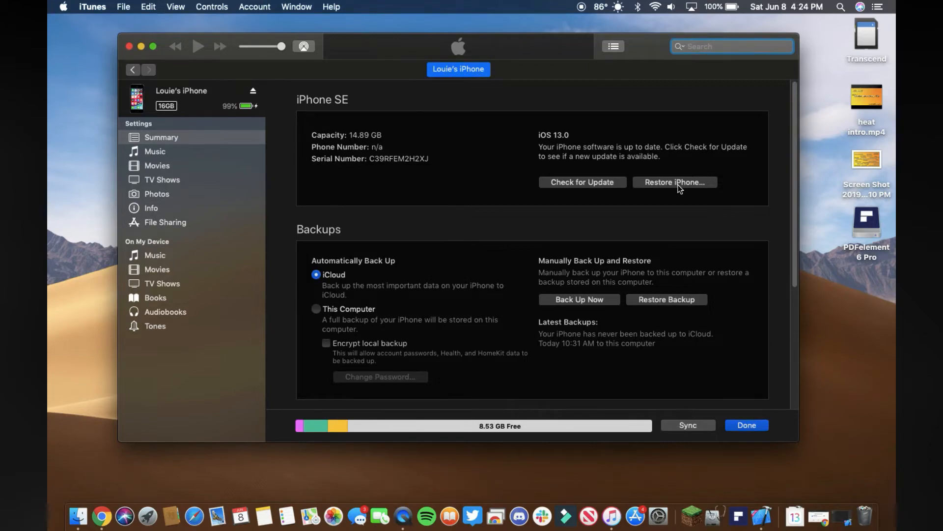
{"action": "left_click", "coordinate": [675, 182]}
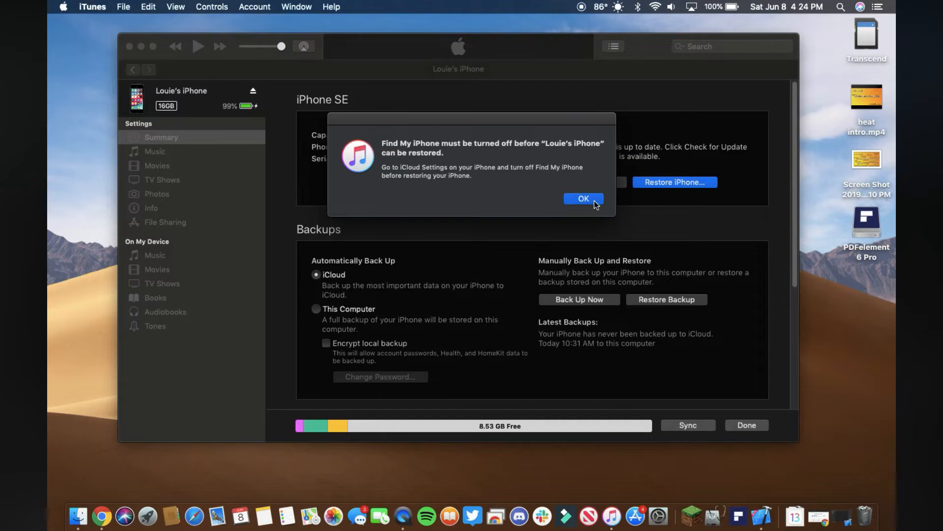
{"action": "left_click", "coordinate": [582, 198]}
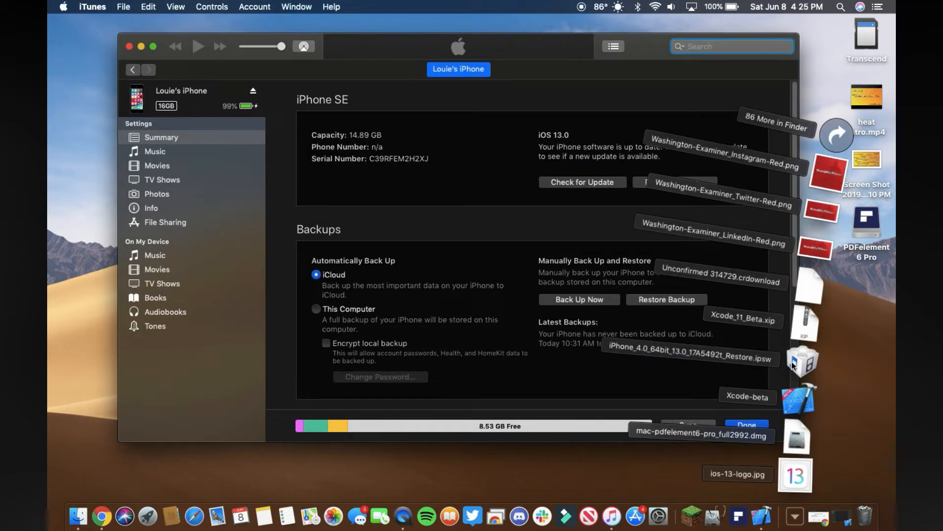
{"action": "left_click", "coordinate": [475, 241]}
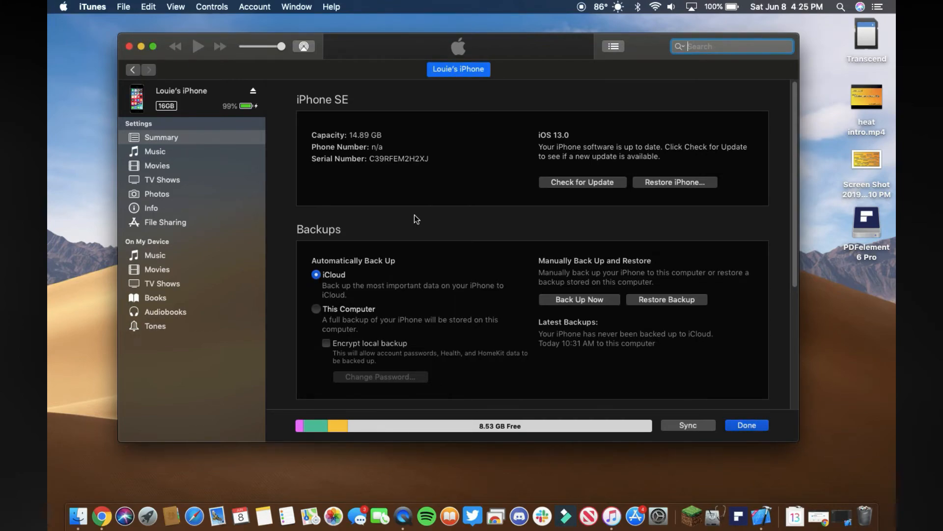
{"action": "mouse_move", "coordinate": [473, 161]}
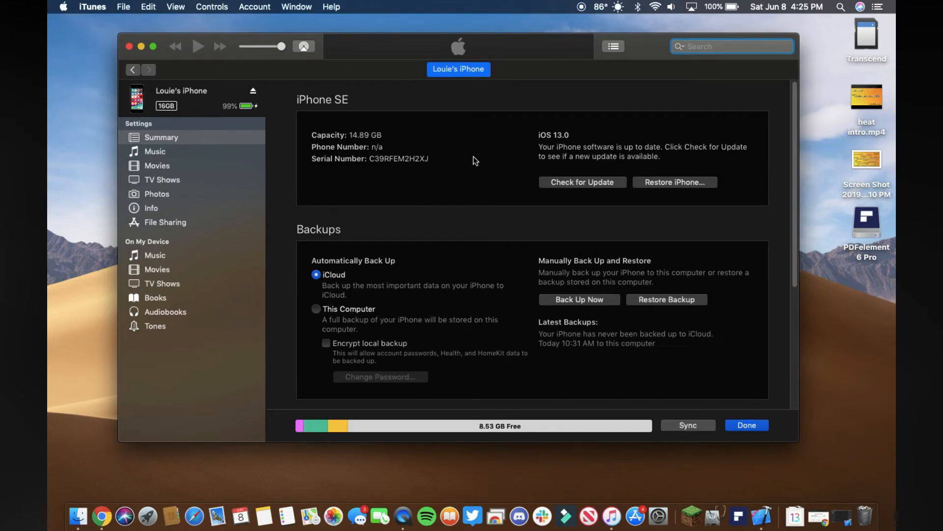
{"action": "mouse_move", "coordinate": [453, 203]}
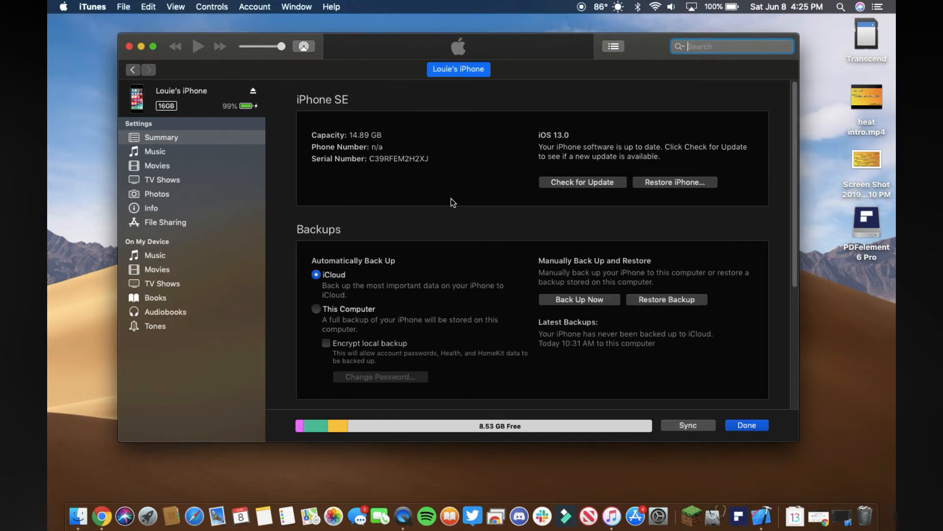
{"action": "mouse_move", "coordinate": [457, 204]}
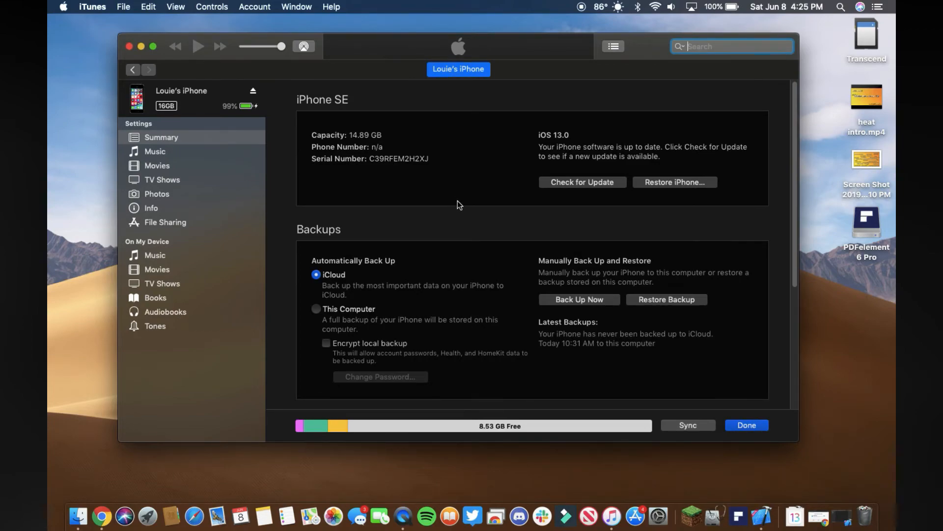
{"action": "mouse_move", "coordinate": [435, 207]}
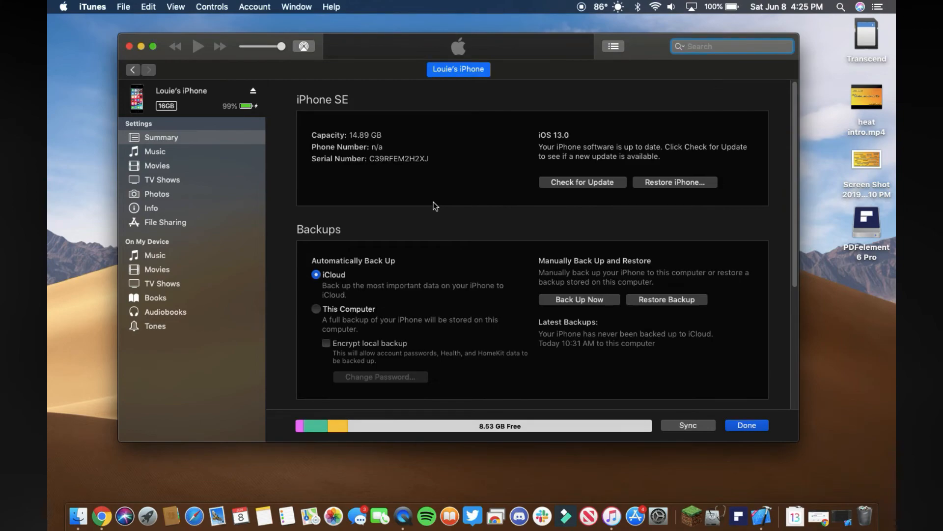